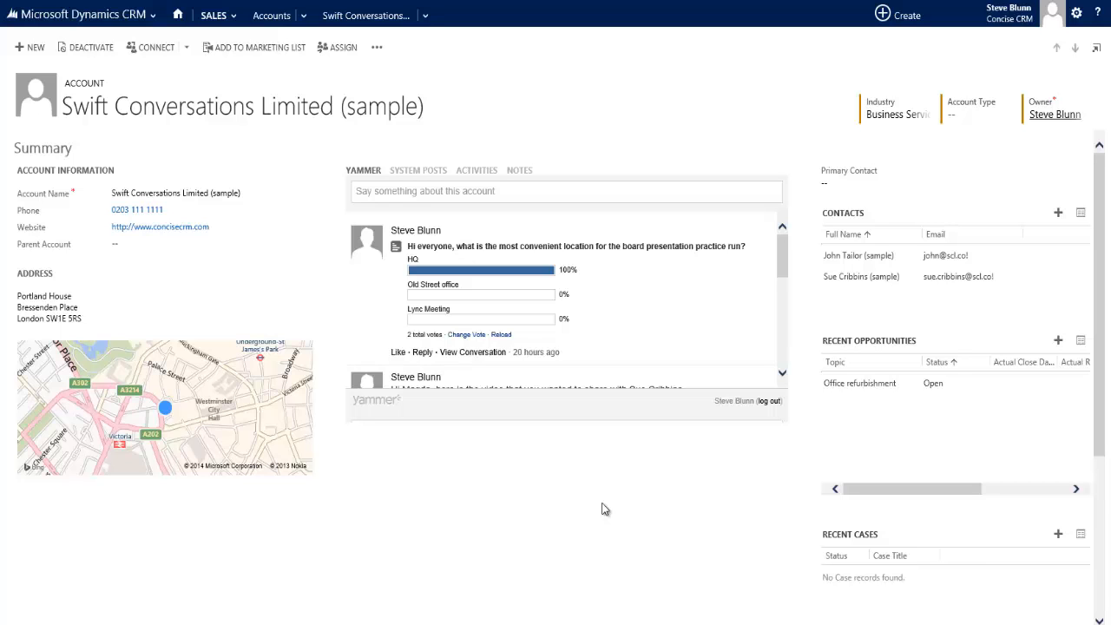
# - Open the Office refurbishment opportunity and list its activities, including the pending document task
pyautogui.scroll(-3)
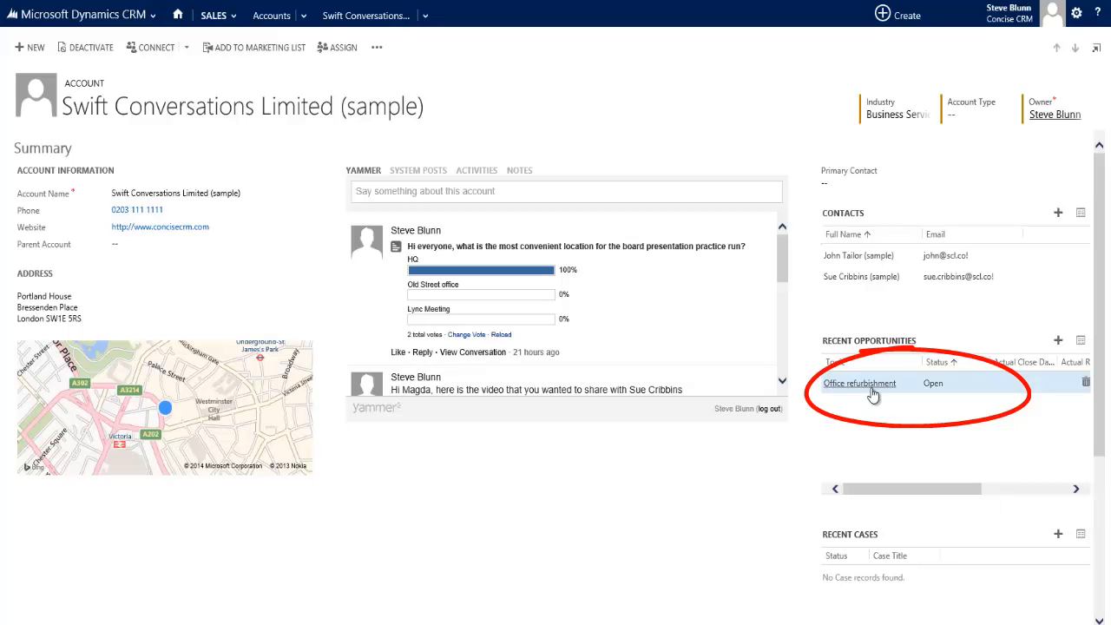
pyautogui.click(859, 383)
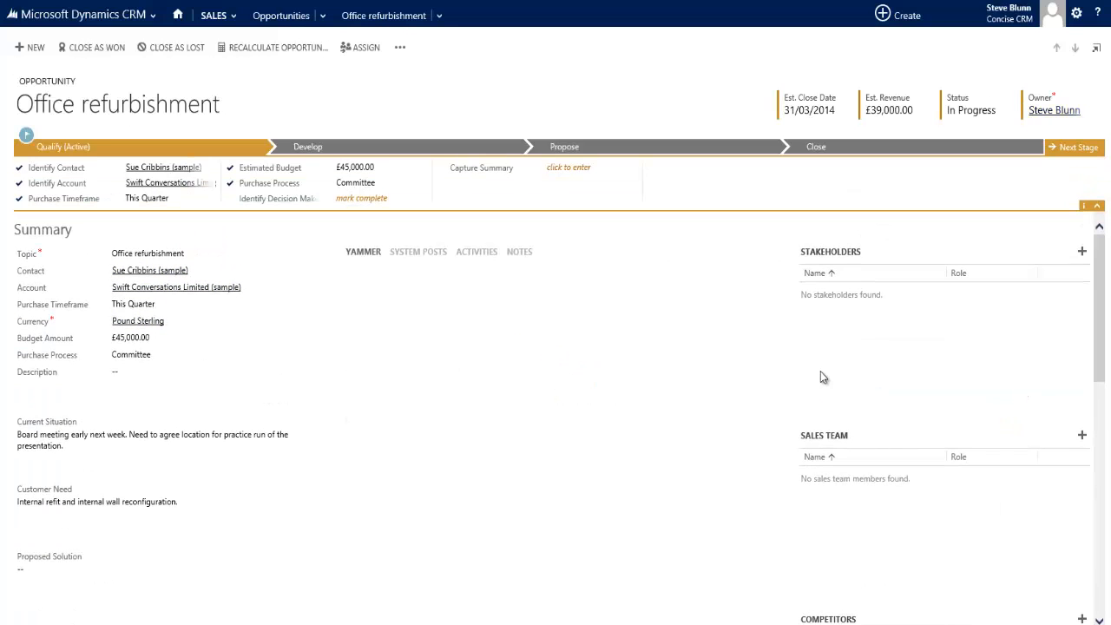
pyautogui.click(475, 251)
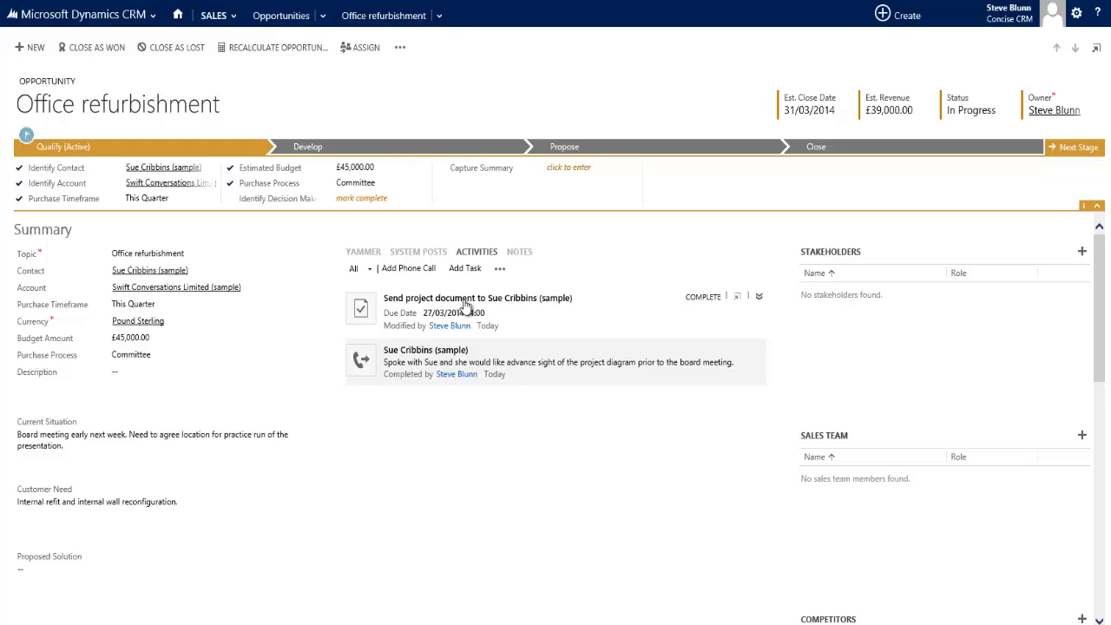
pyautogui.moveTo(994, 612)
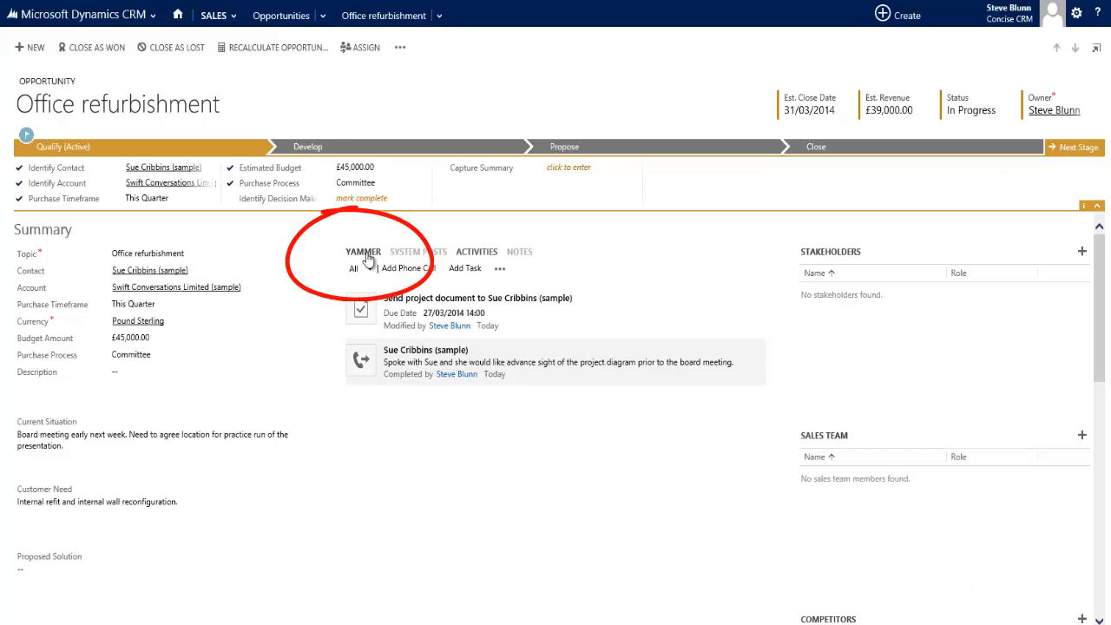
# - Start a Yammer post on the opportunity feed greeting 'Hi Magda'
pyautogui.click(363, 251)
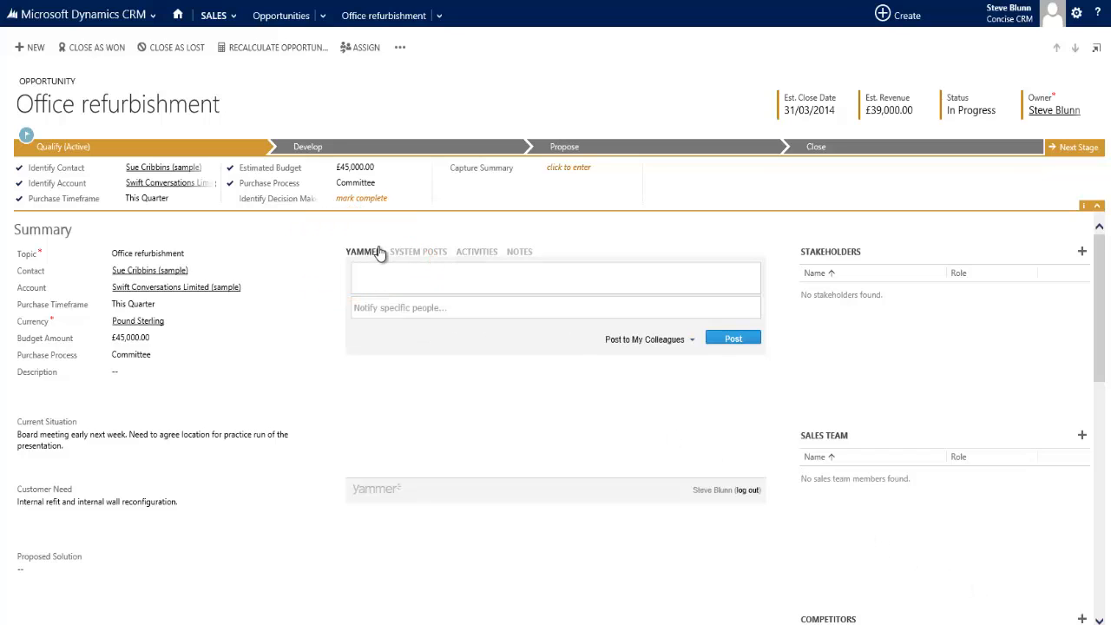
pyautogui.moveTo(363, 251)
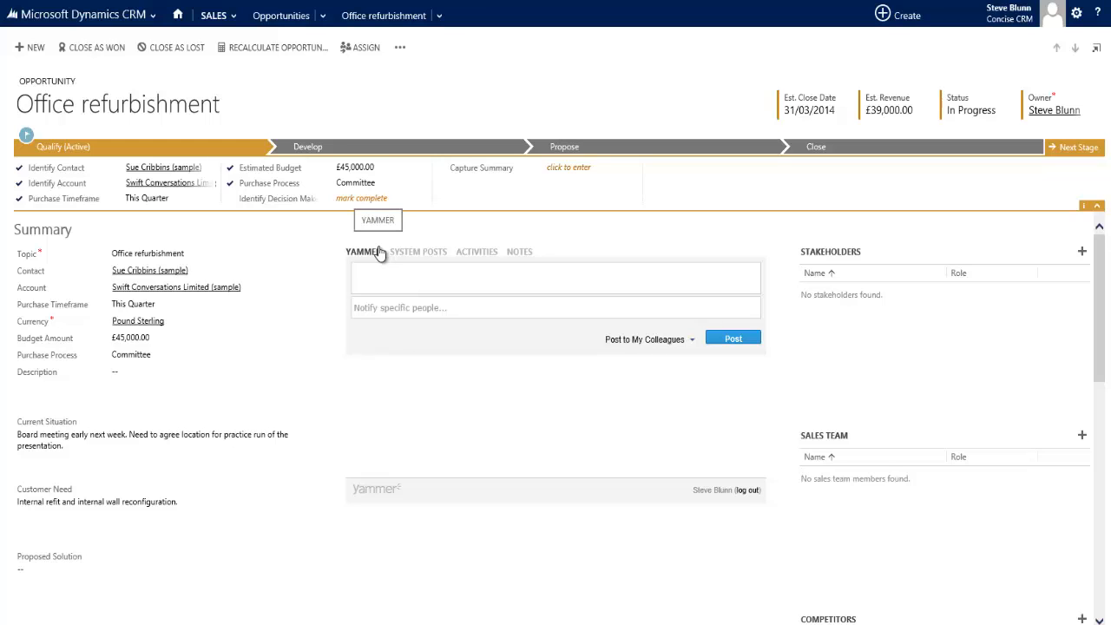
pyautogui.write('Hi Magda')
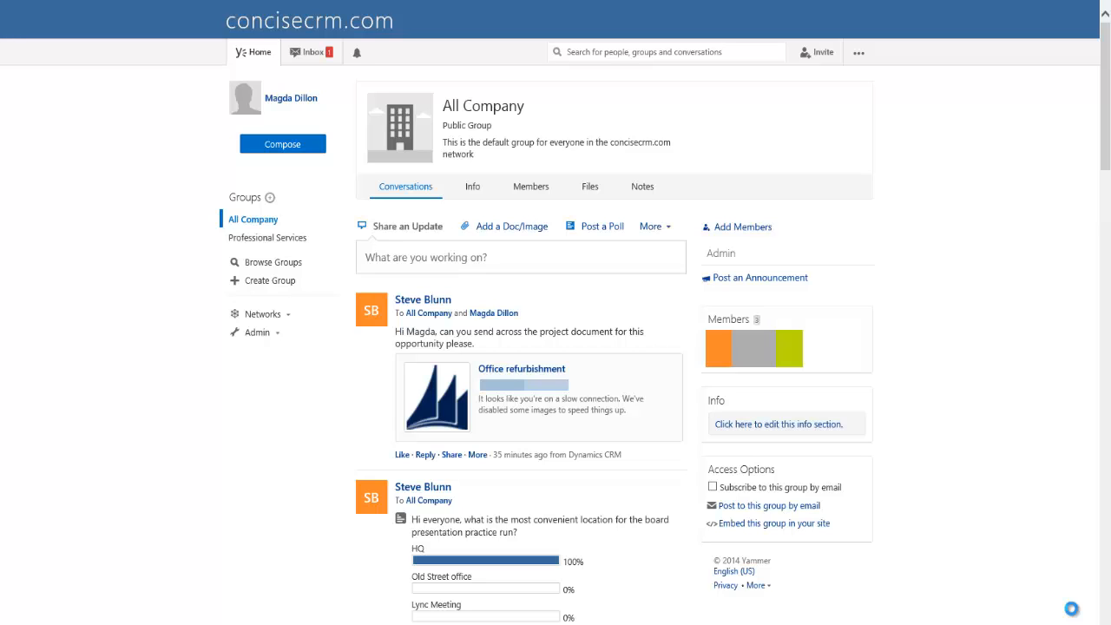
pyautogui.moveTo(426, 455)
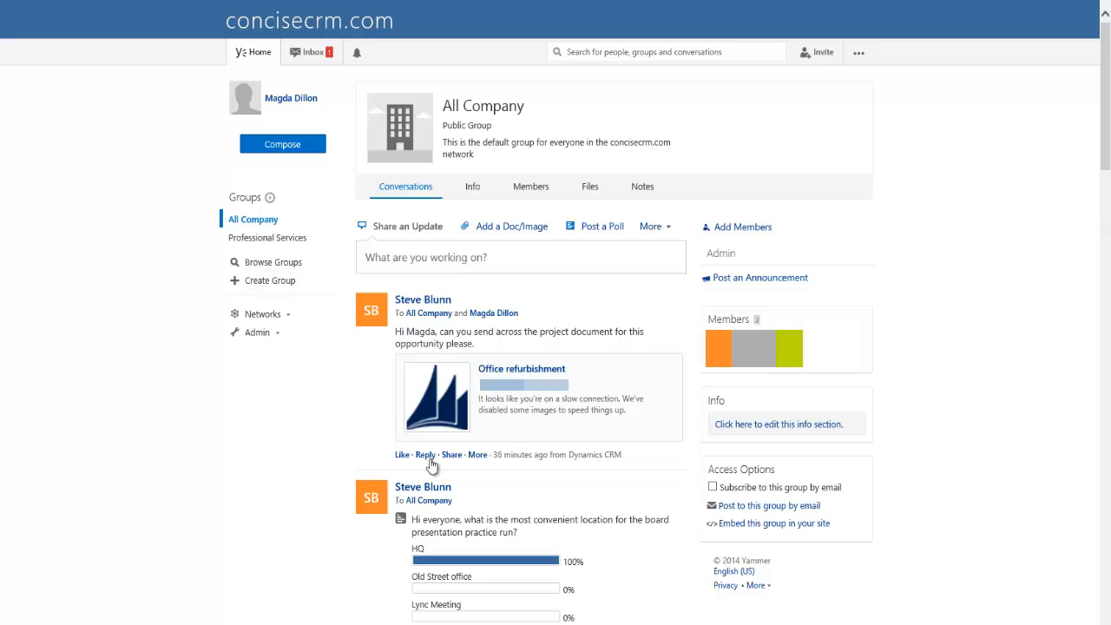
# - Reply 'Steve, please find it attached.' to the request and attach the Project document file
pyautogui.click(424, 454)
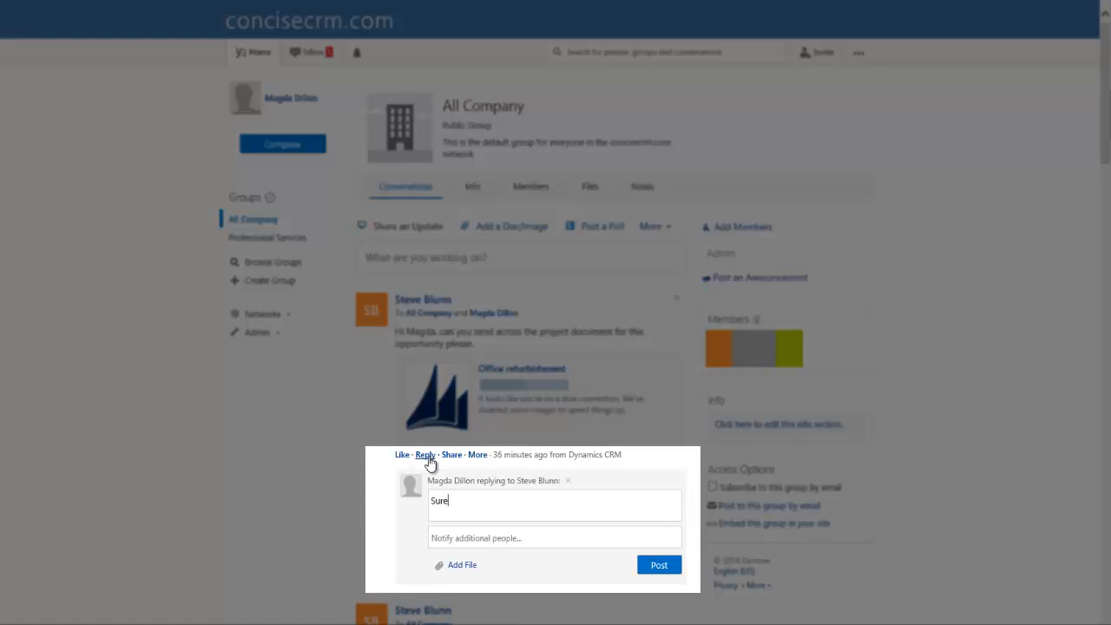
pyautogui.write('Steve, please')
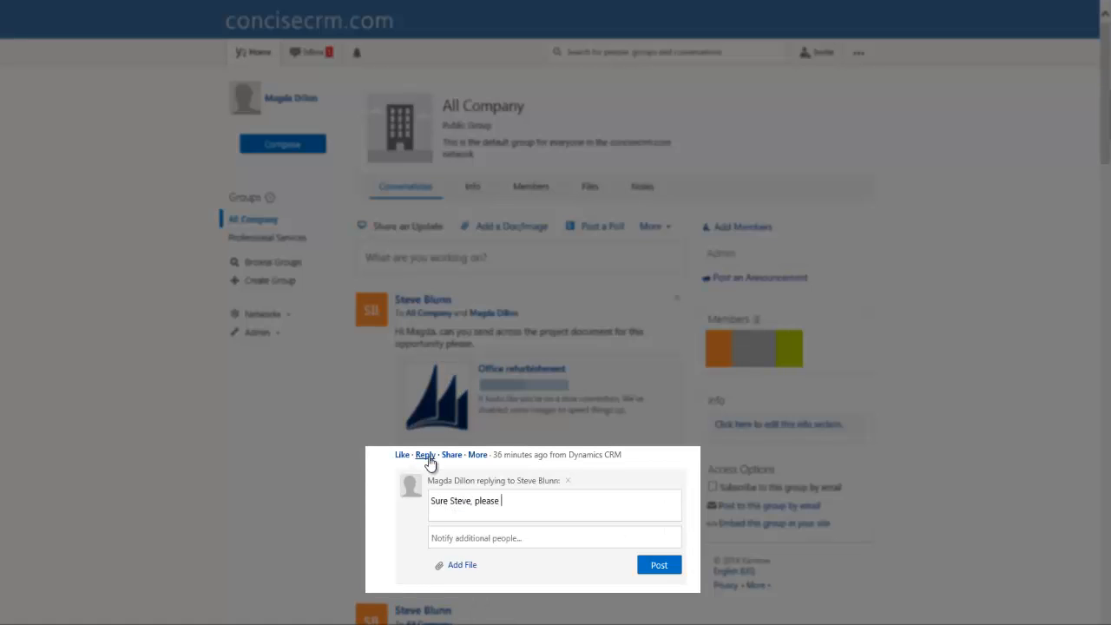
pyautogui.write('find it attached.')
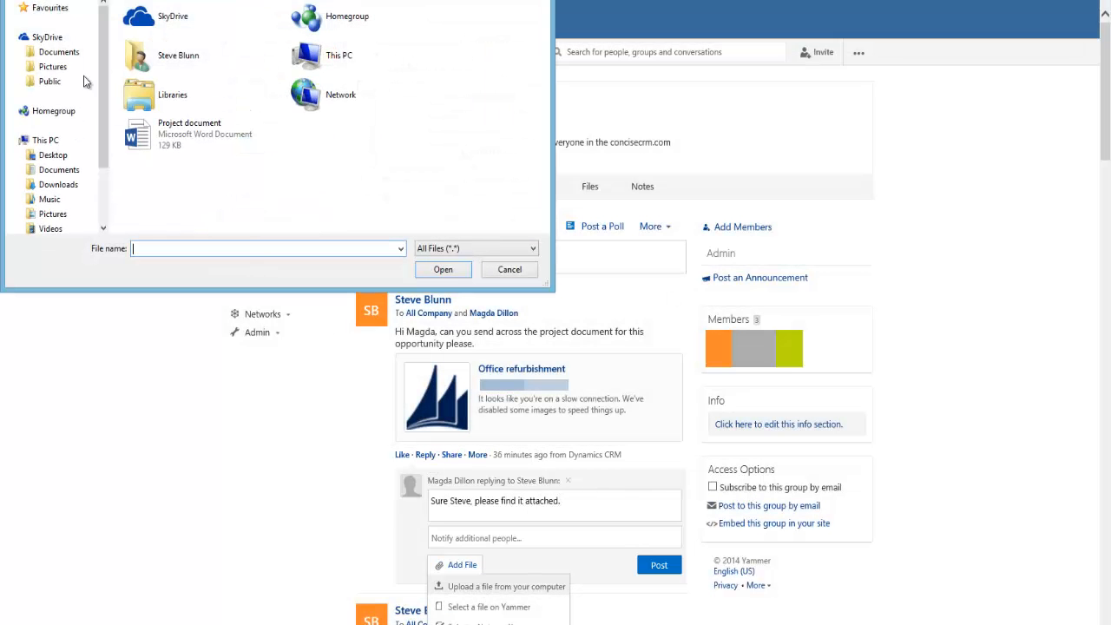
pyautogui.click(443, 269)
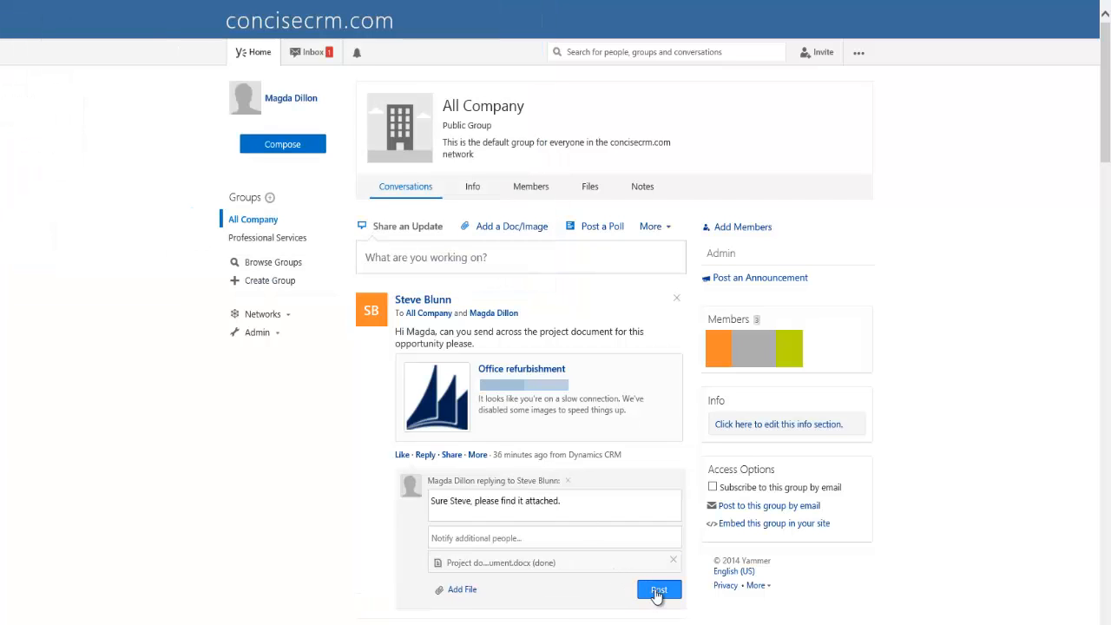
# - Post the reply, then preview the attached Project document from the CRM dashboard feed
pyautogui.click(659, 590)
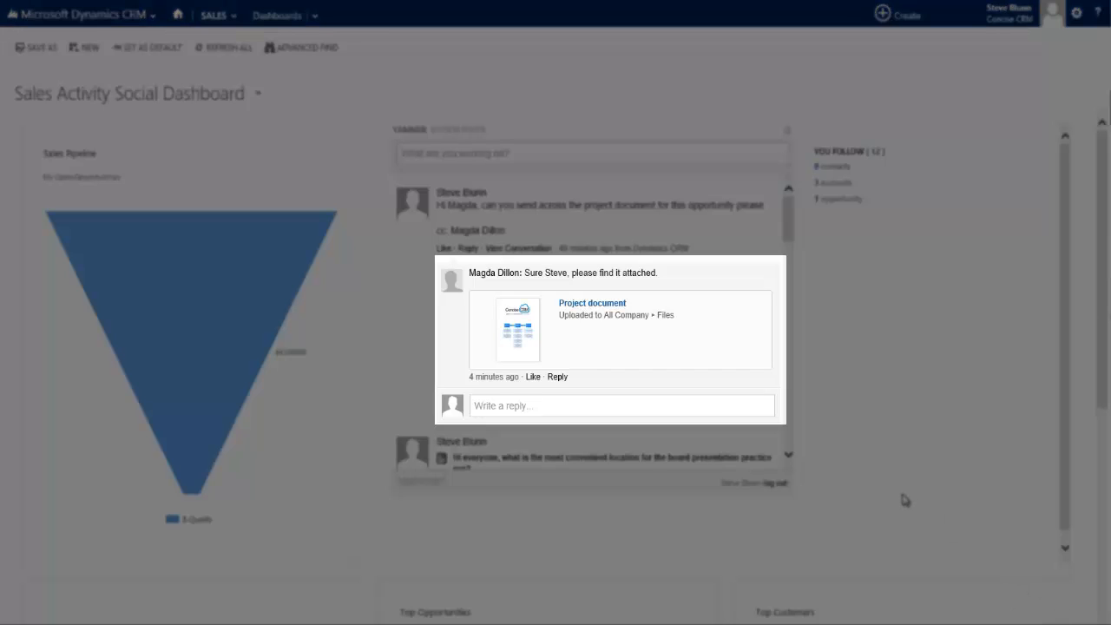
pyautogui.moveTo(517, 330)
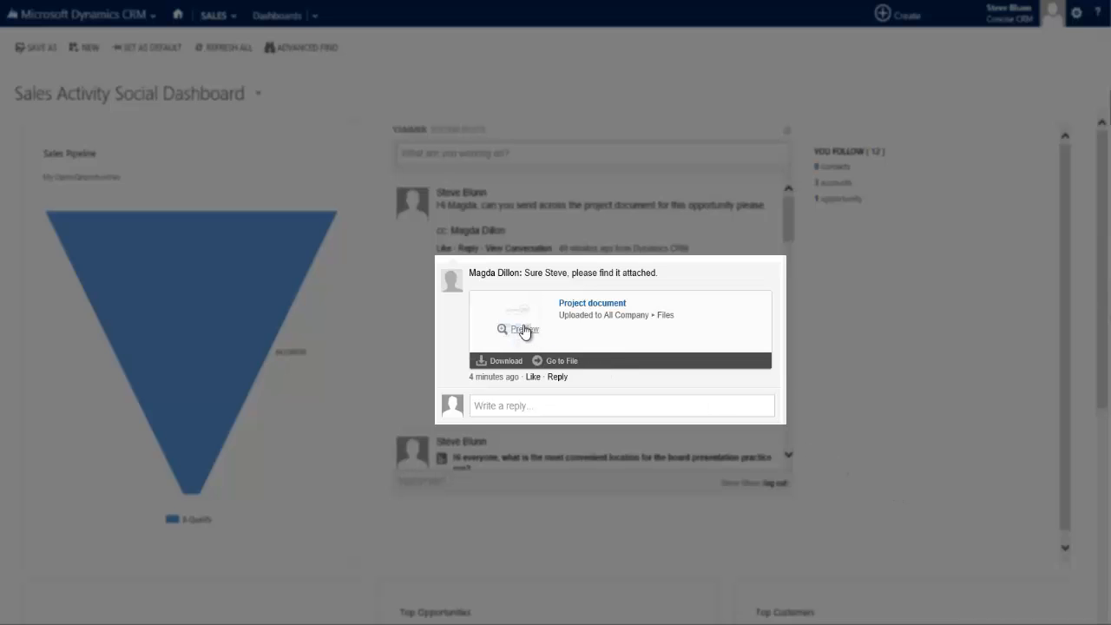
pyautogui.click(517, 329)
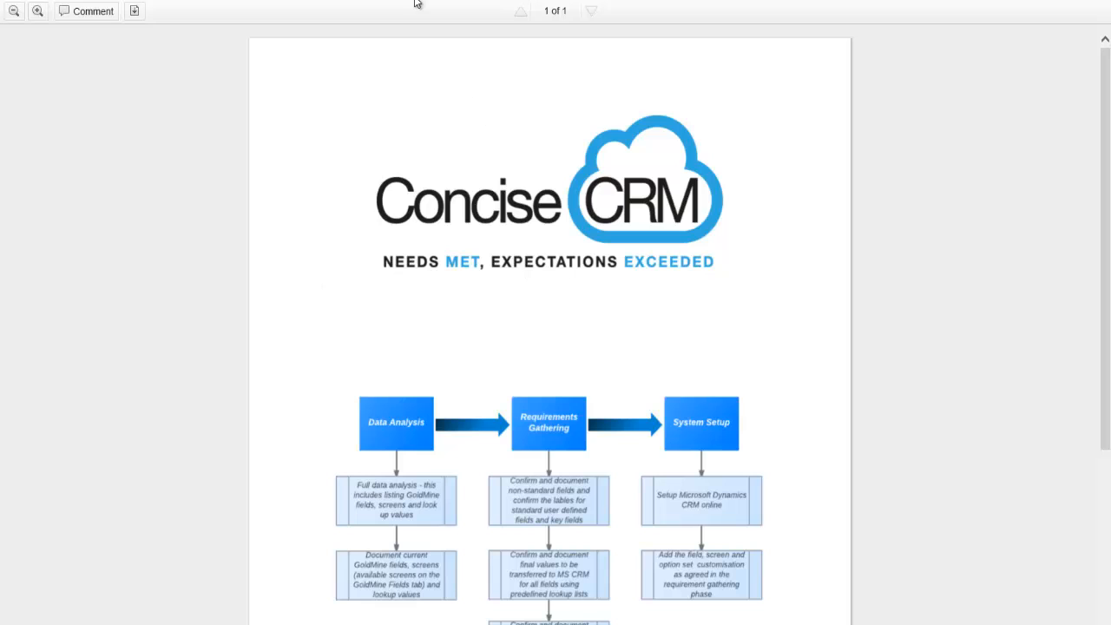